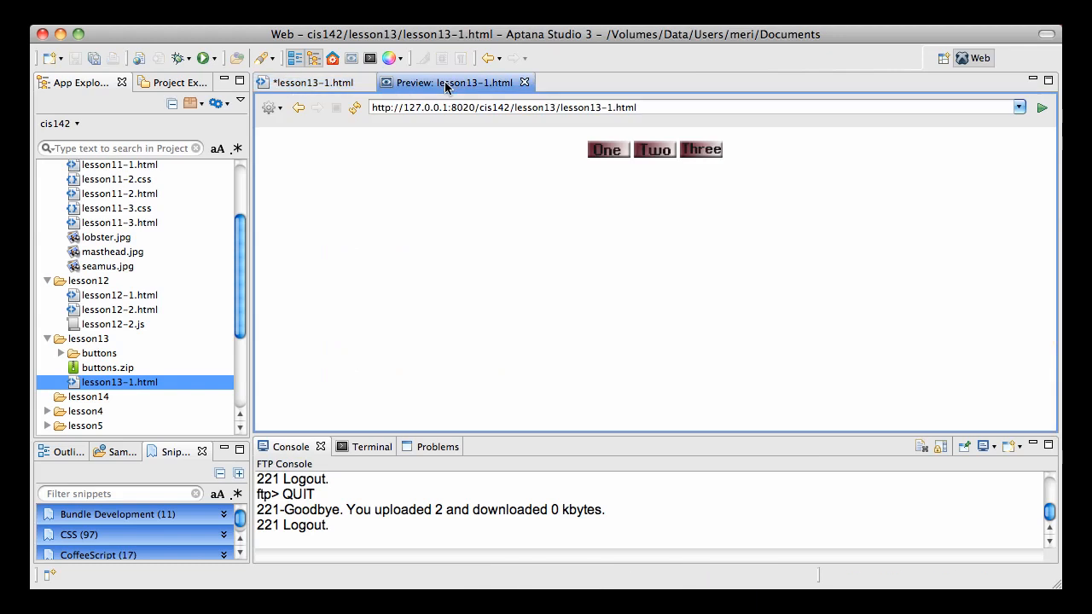
mouse_move(508, 147)
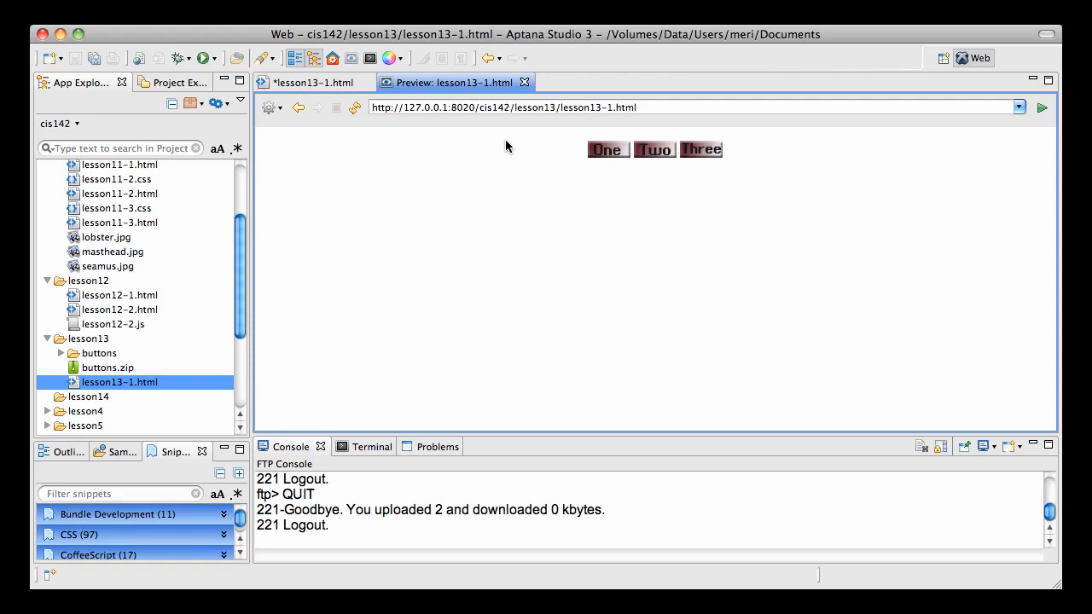
mouse_move(653, 150)
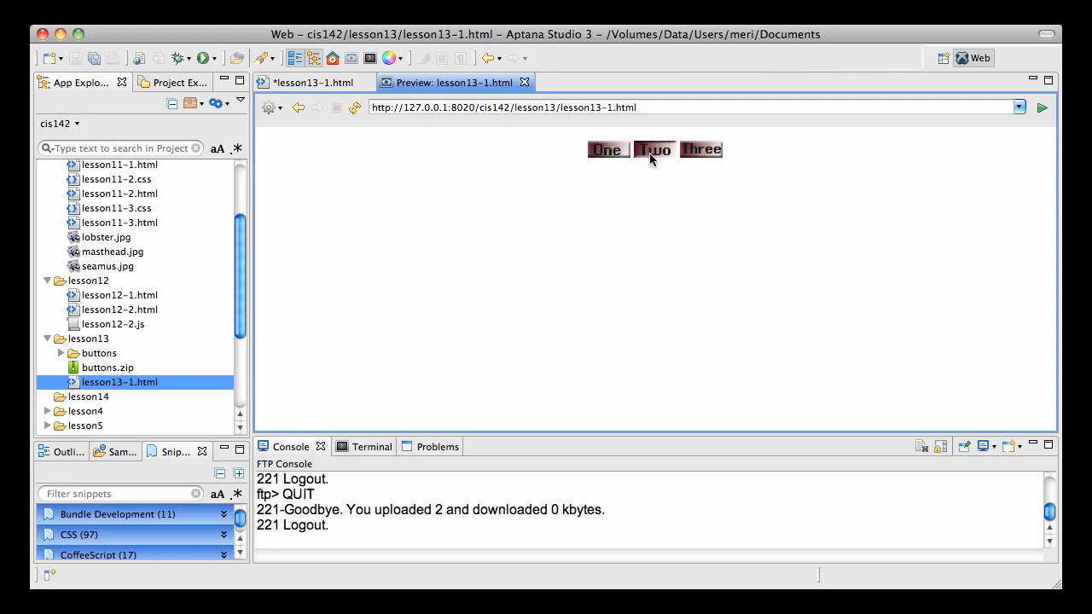
mouse_move(608, 152)
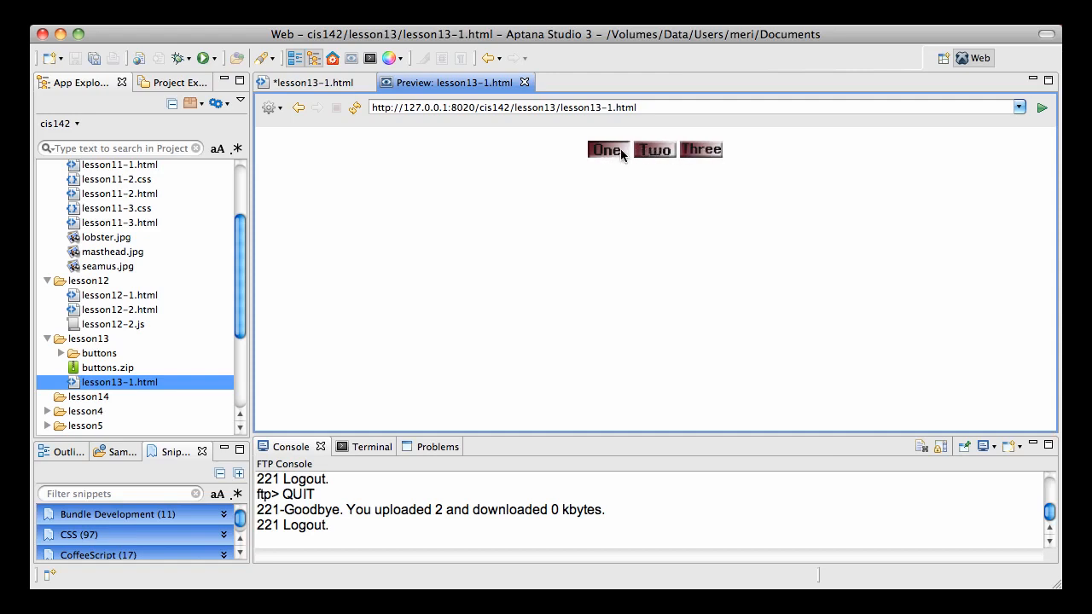
mouse_move(701, 157)
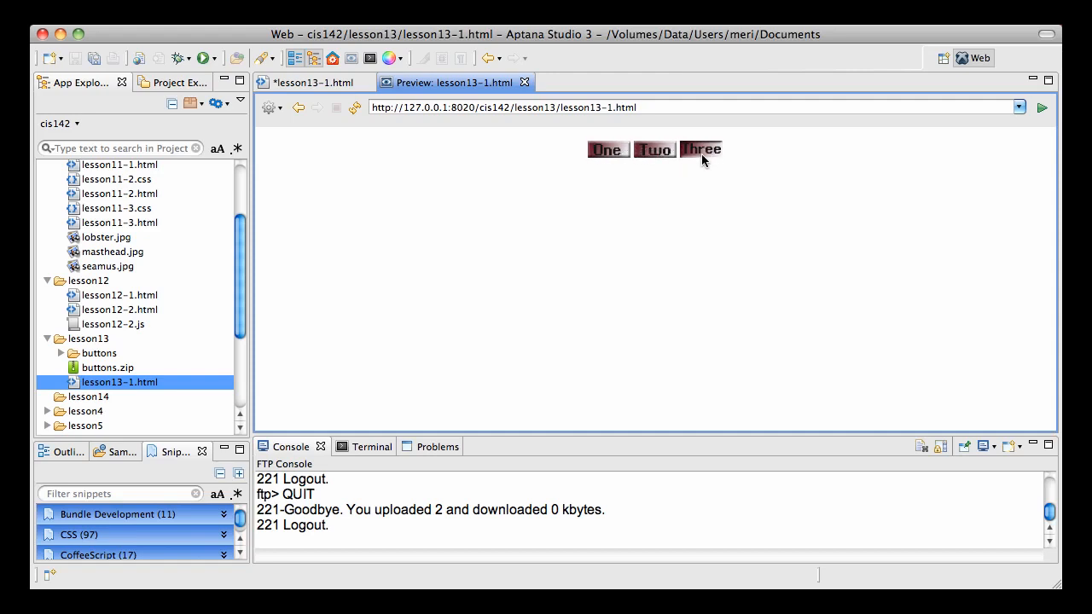
mouse_move(608, 150)
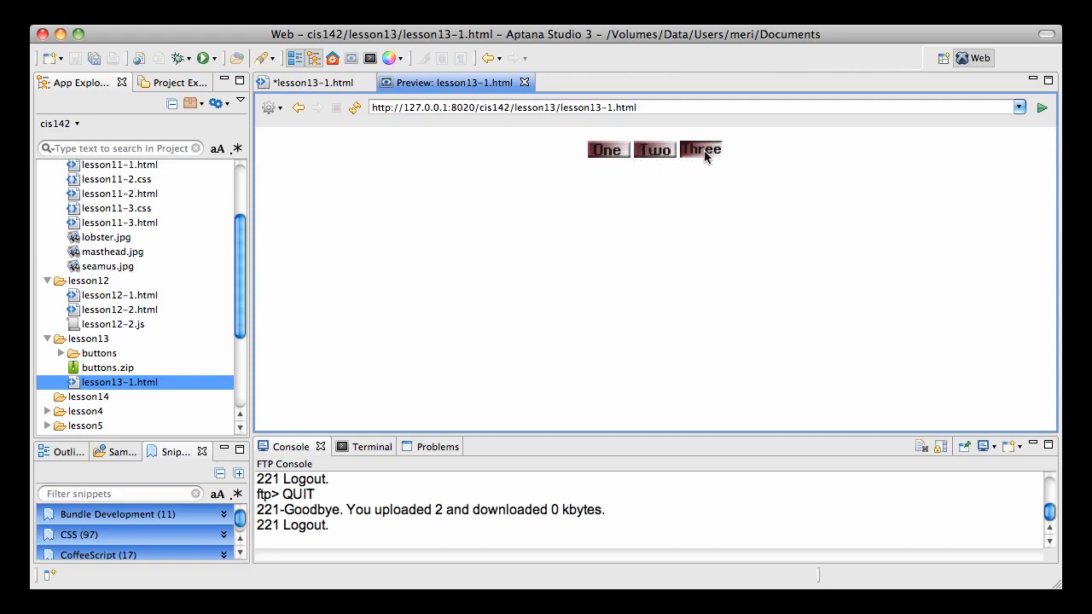
mouse_move(606, 150)
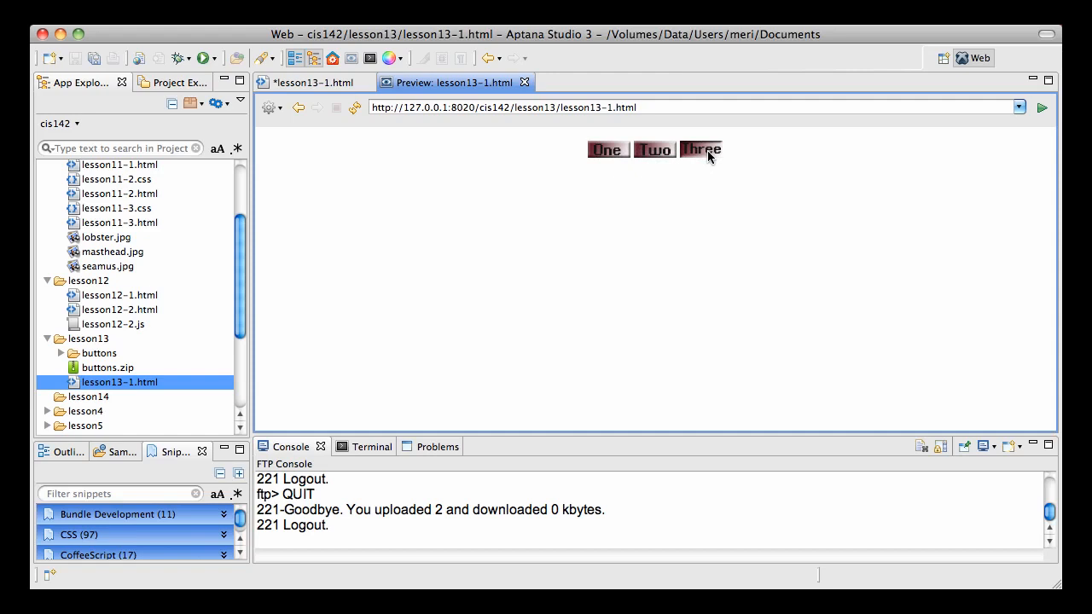
mouse_move(611, 179)
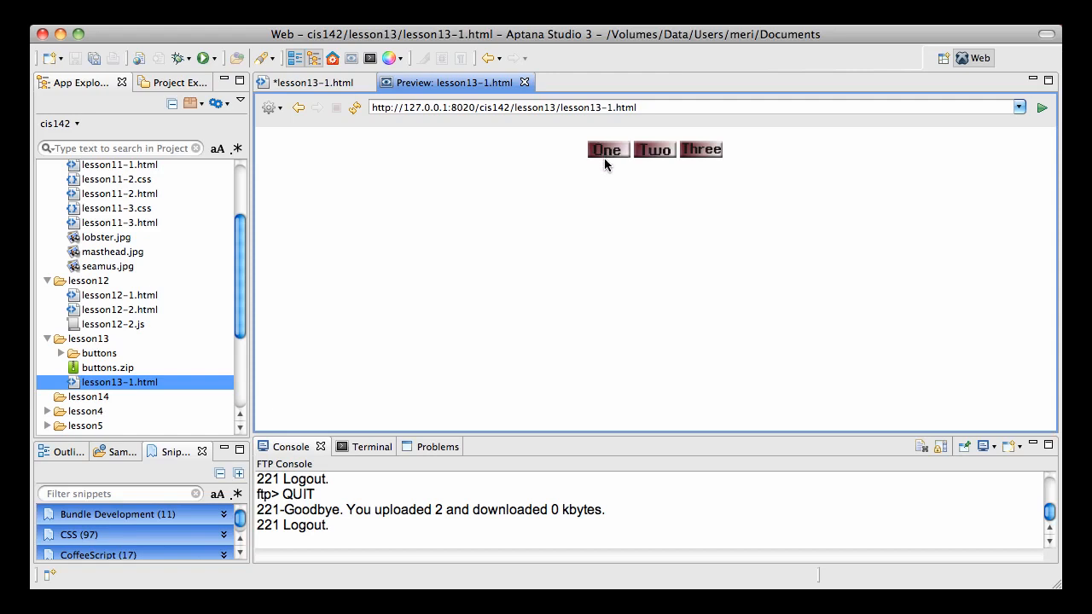
mouse_move(642, 171)
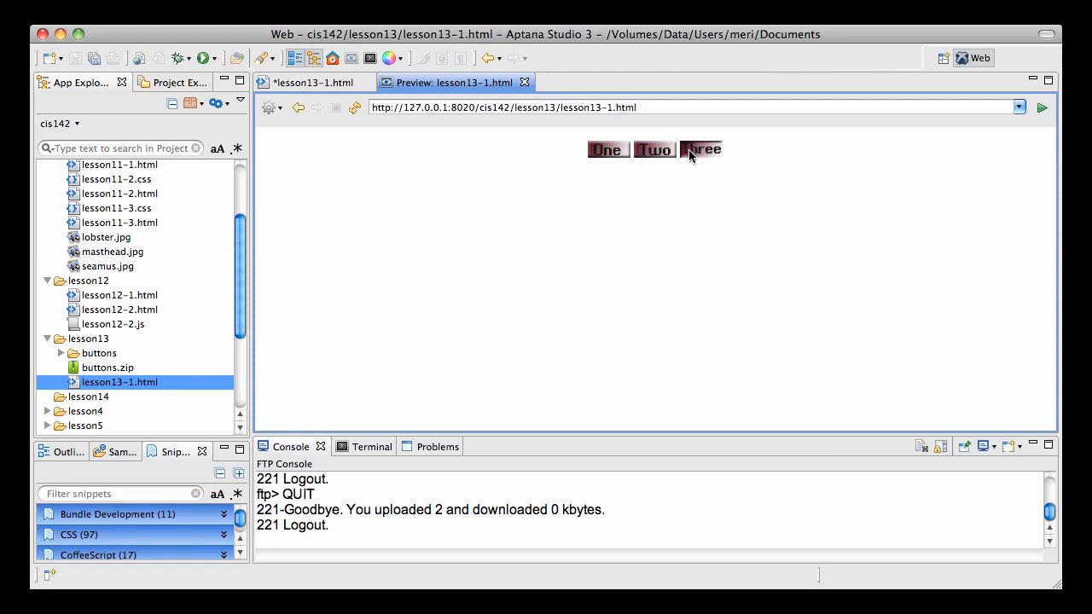
mouse_move(691, 179)
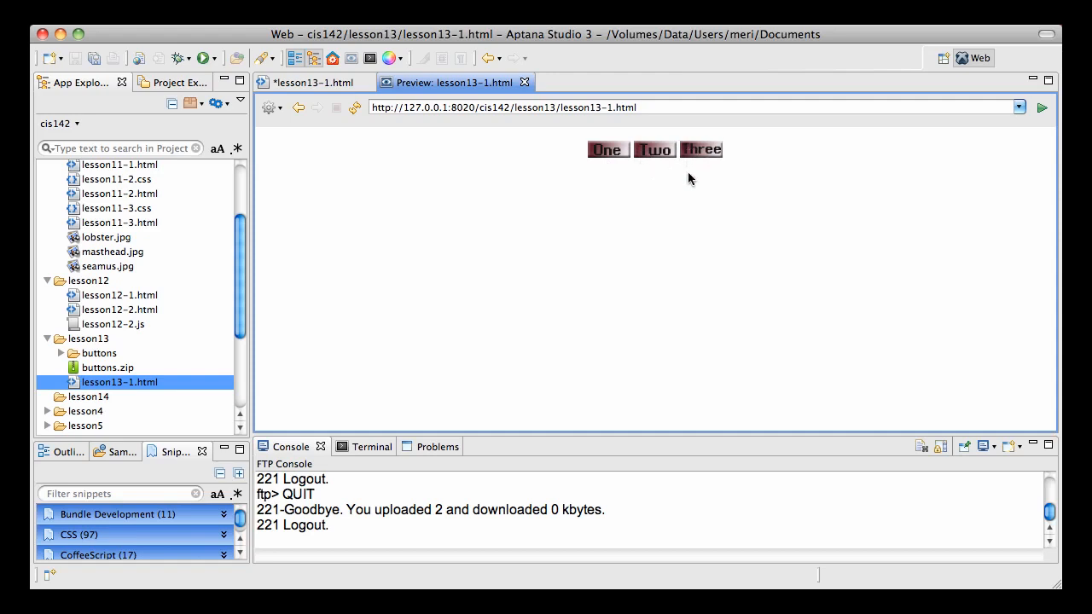
mouse_move(679, 167)
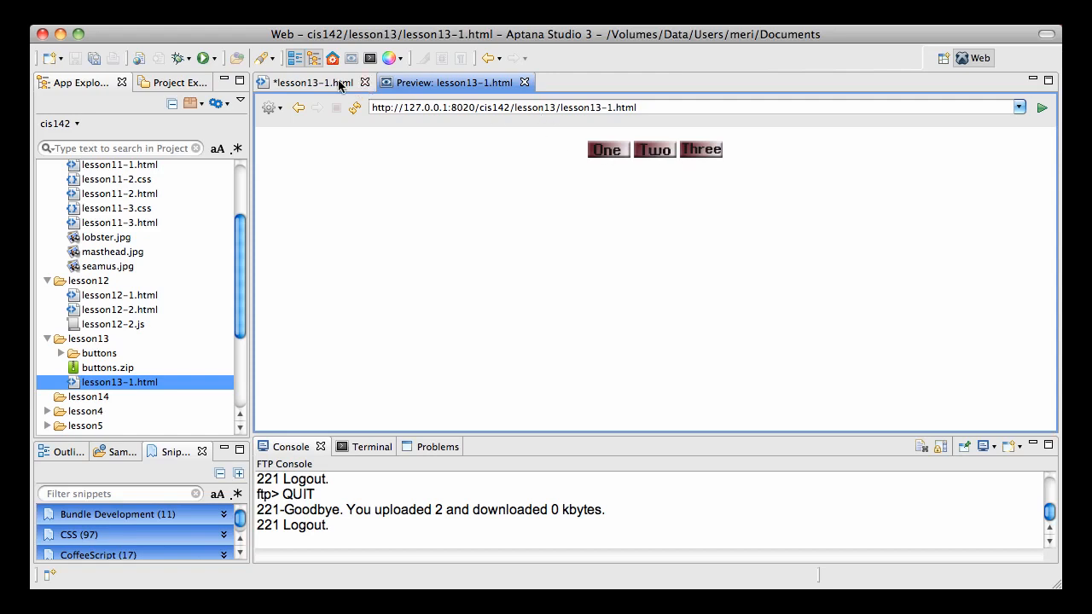
Switch to the lesson13-1.html source and review it from the rollover functions to the three image tags
click(312, 82)
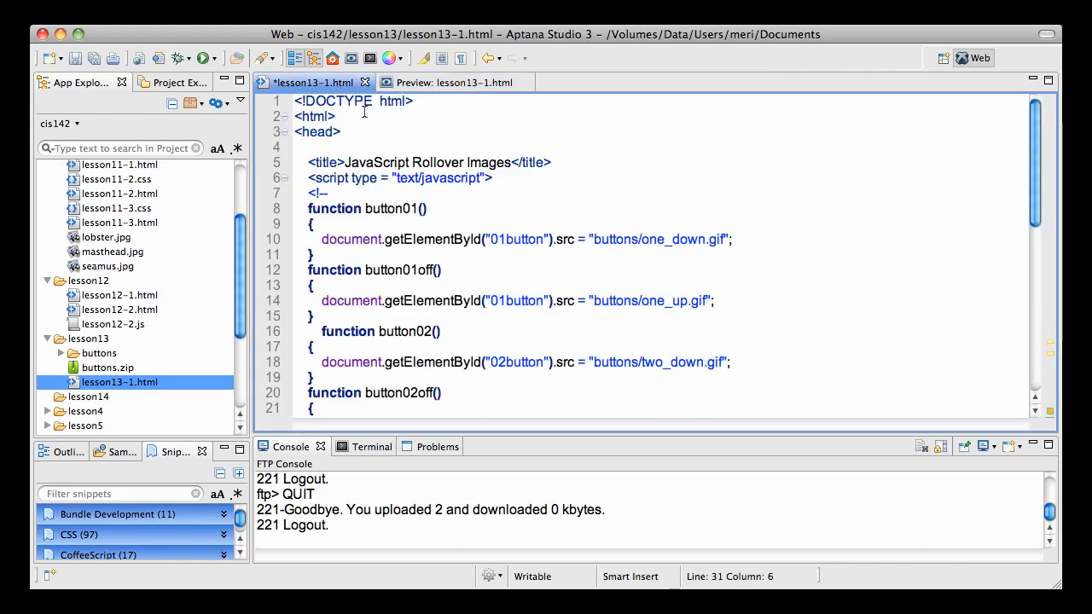
scroll(down, 3)
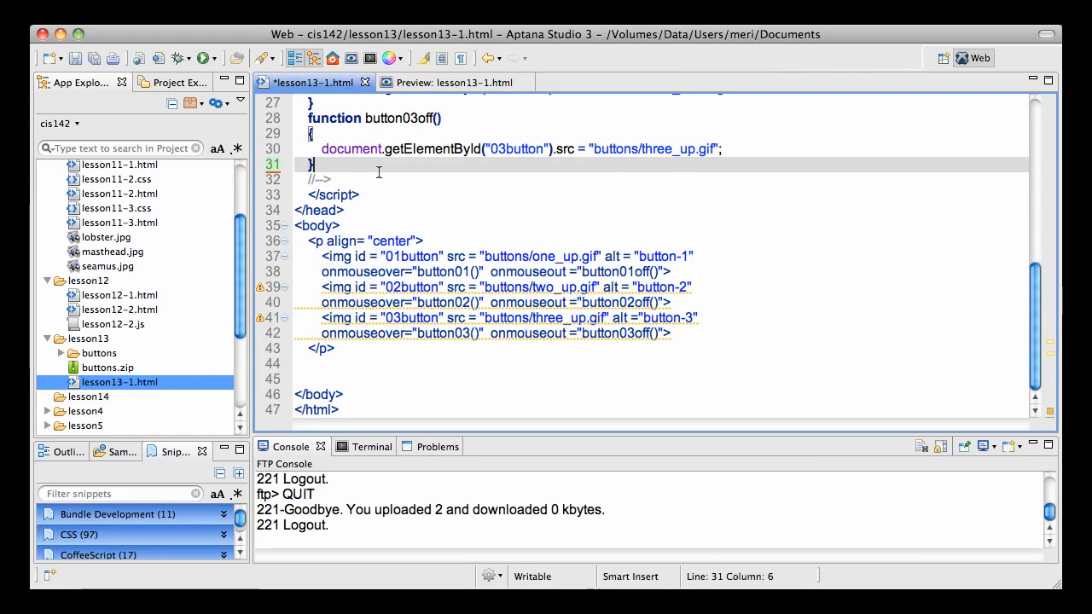
scroll(up, 3)
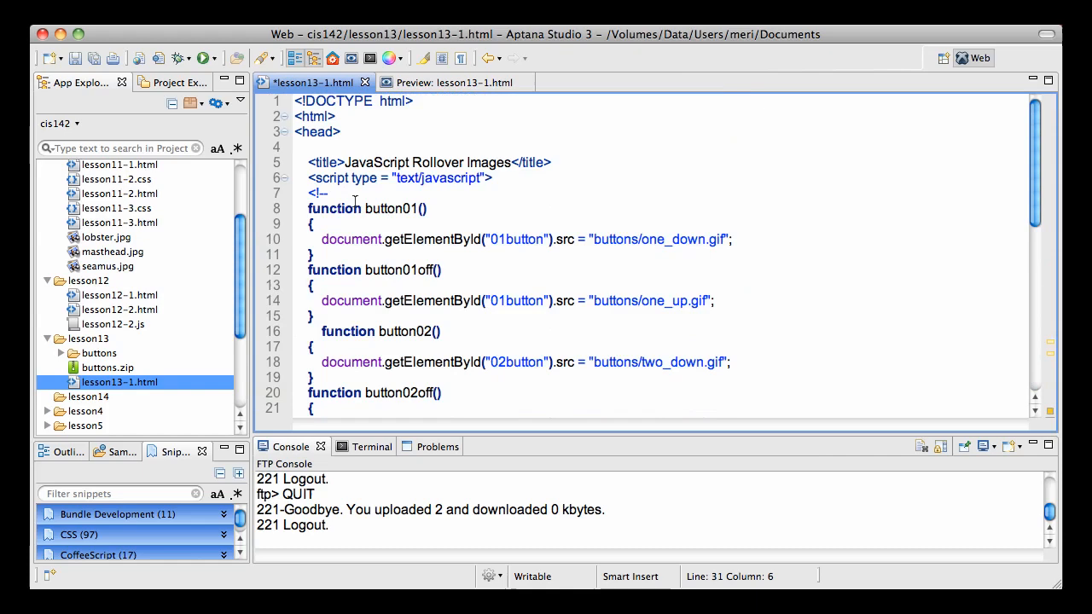
scroll(down, 3)
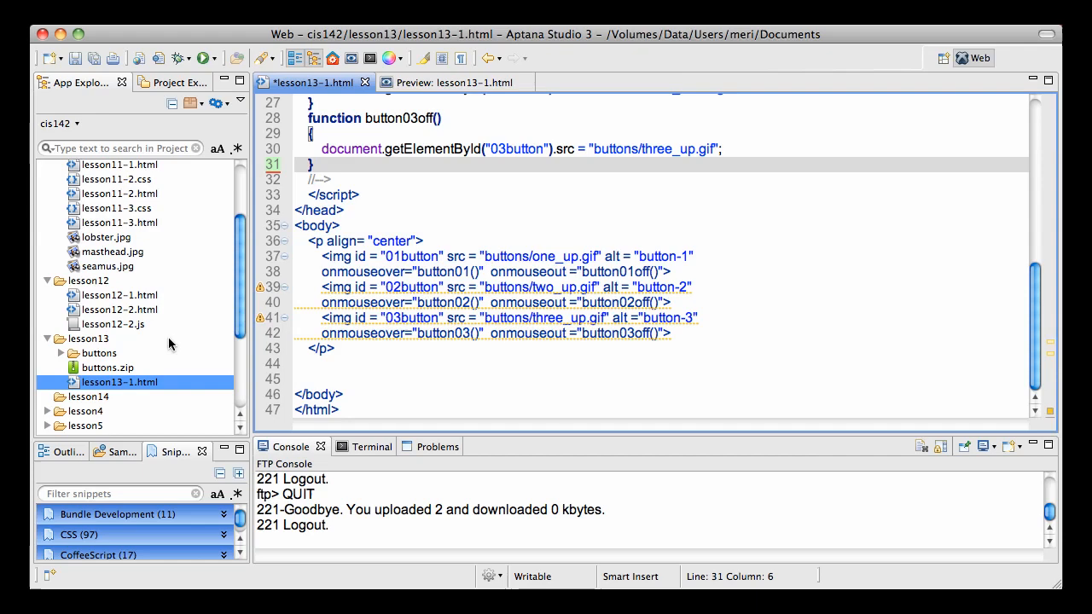
mouse_move(86, 348)
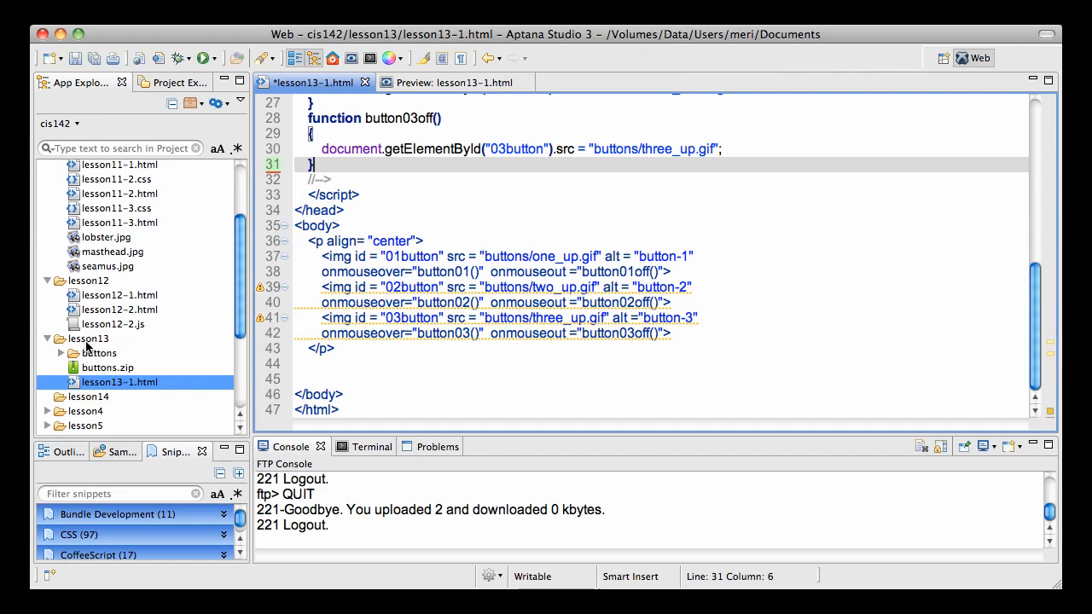
Expand lesson13's buttons folder in App Explorer to list the up/down button GIFs and one.psd
click(62, 353)
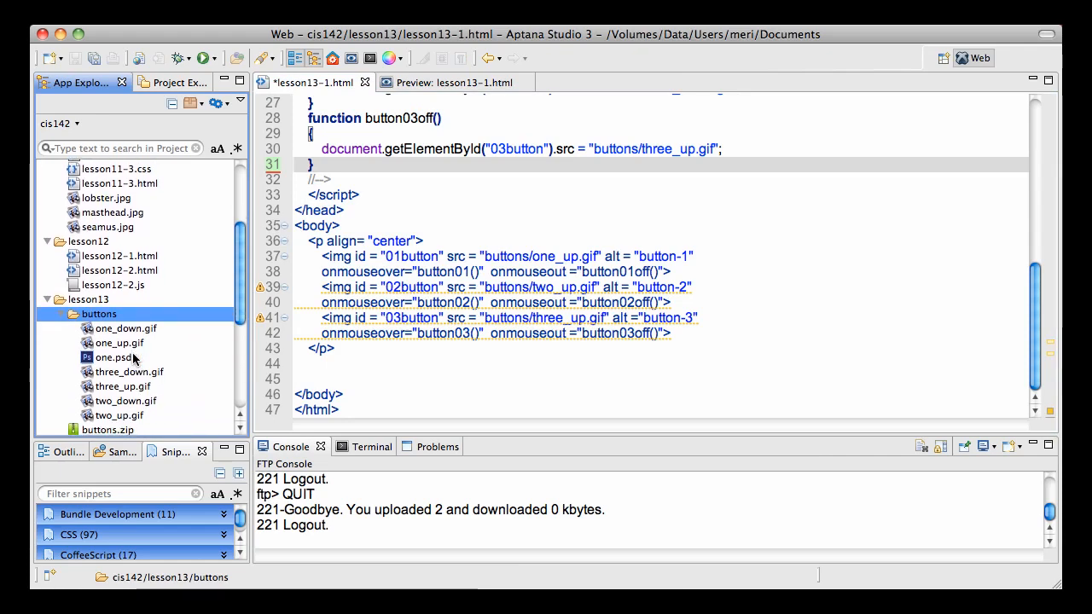
click(116, 353)
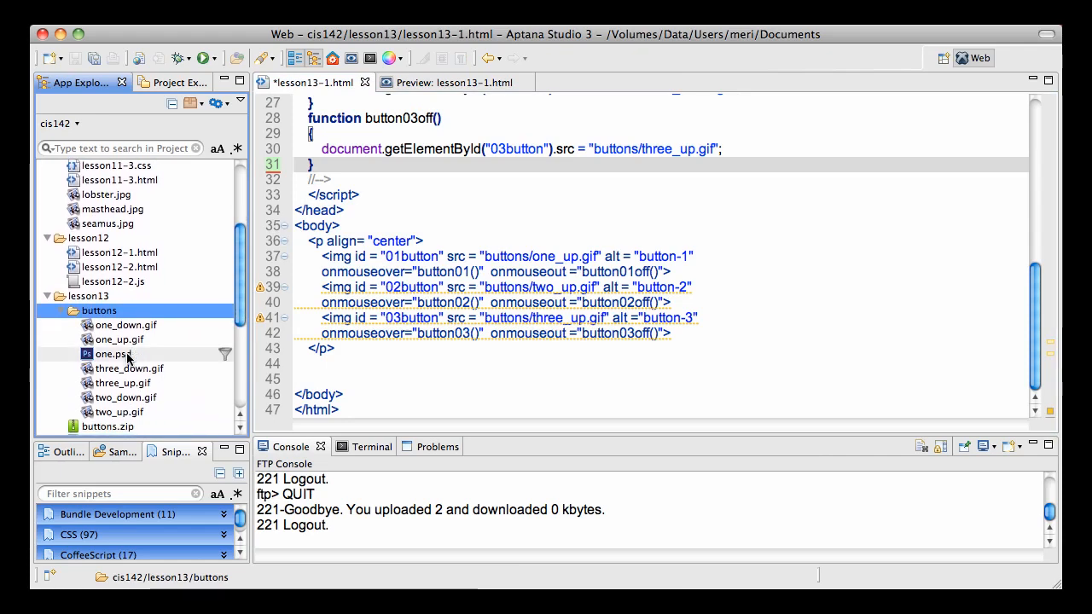
mouse_move(127, 358)
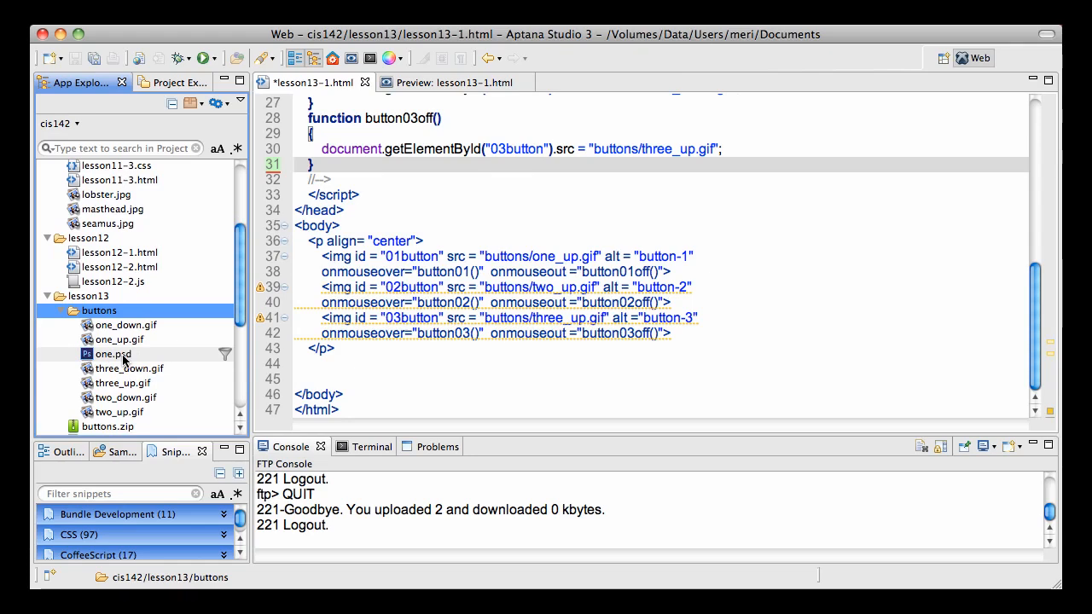
mouse_move(126, 356)
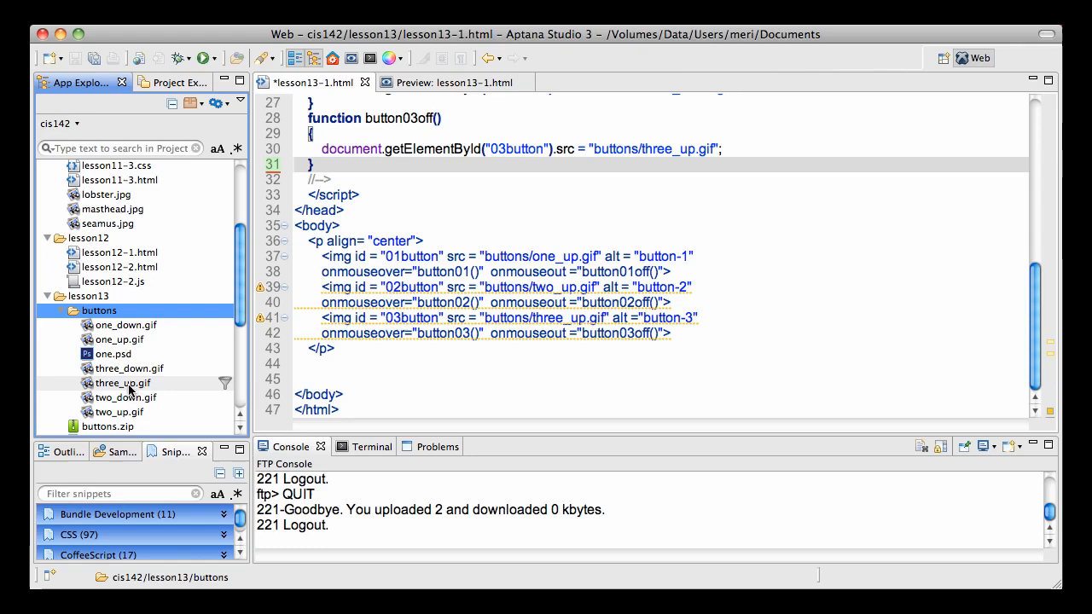
mouse_move(112, 353)
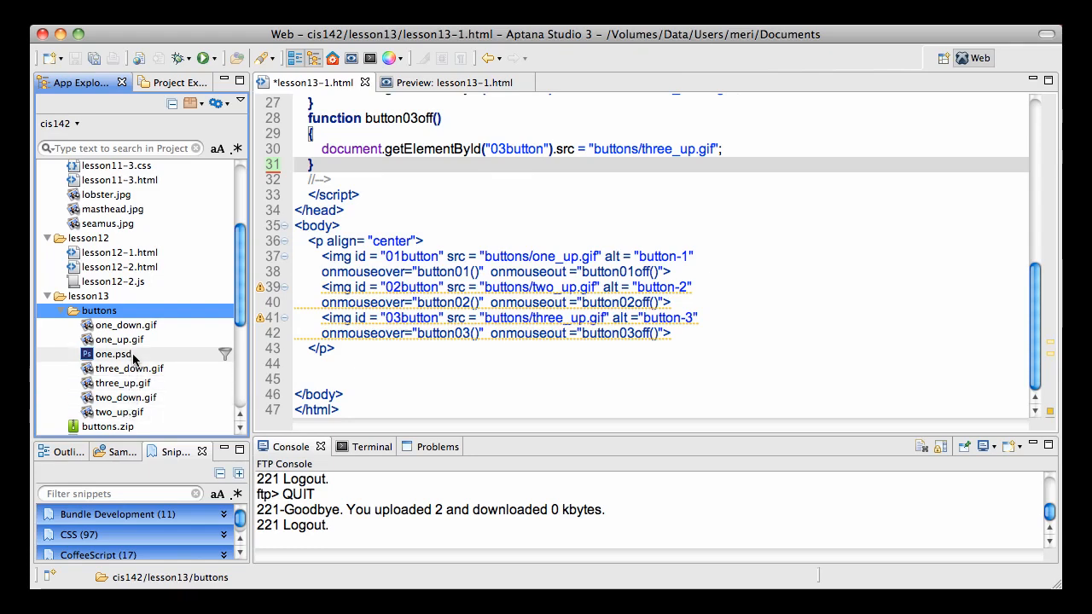
click(127, 324)
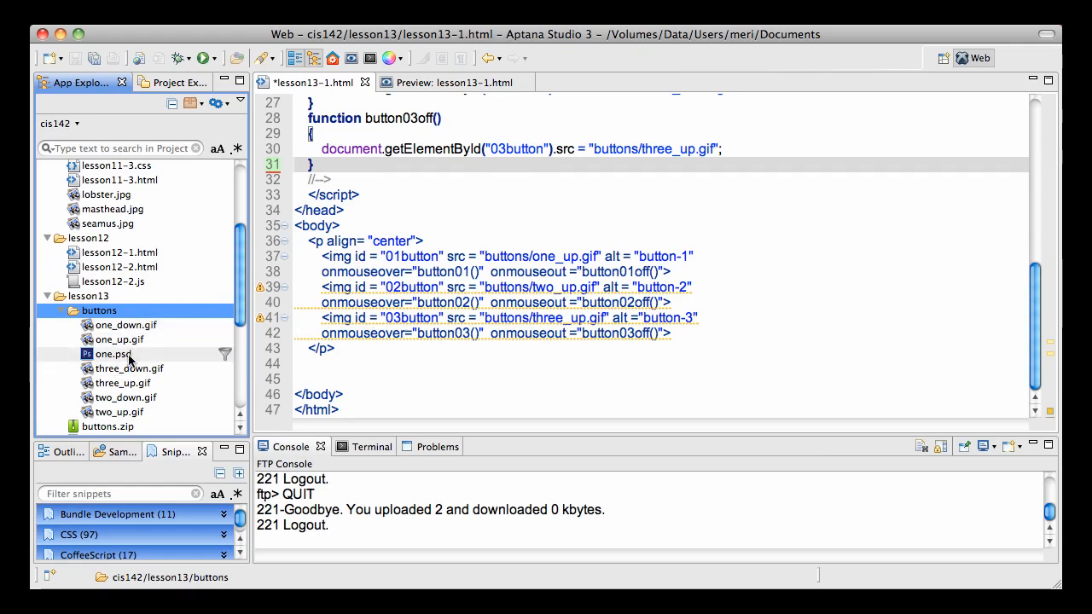
mouse_move(143, 357)
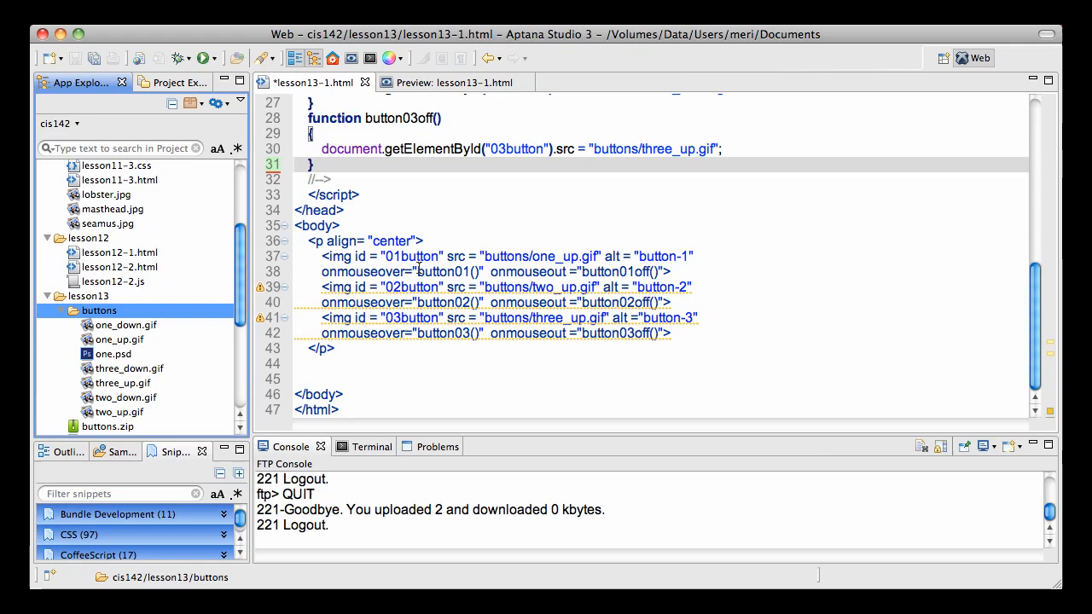
mouse_move(505, 263)
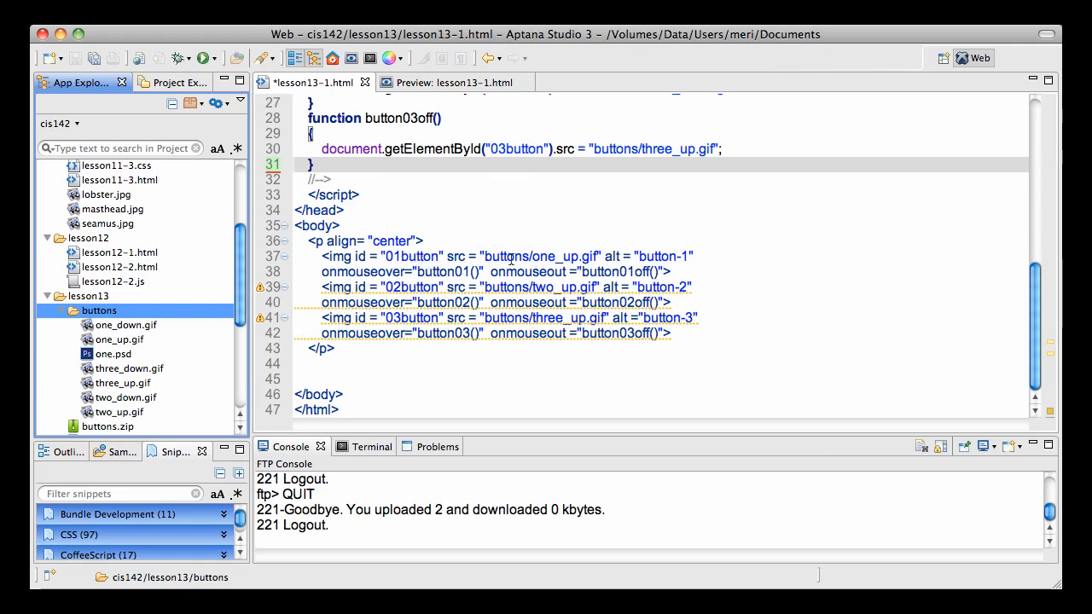
mouse_move(583, 256)
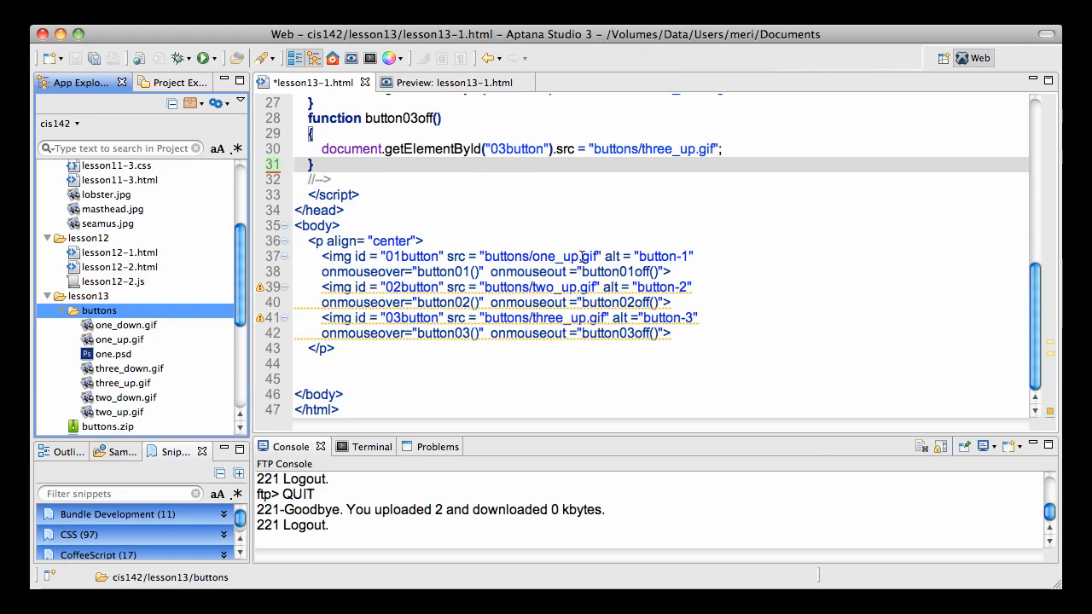
mouse_move(648, 256)
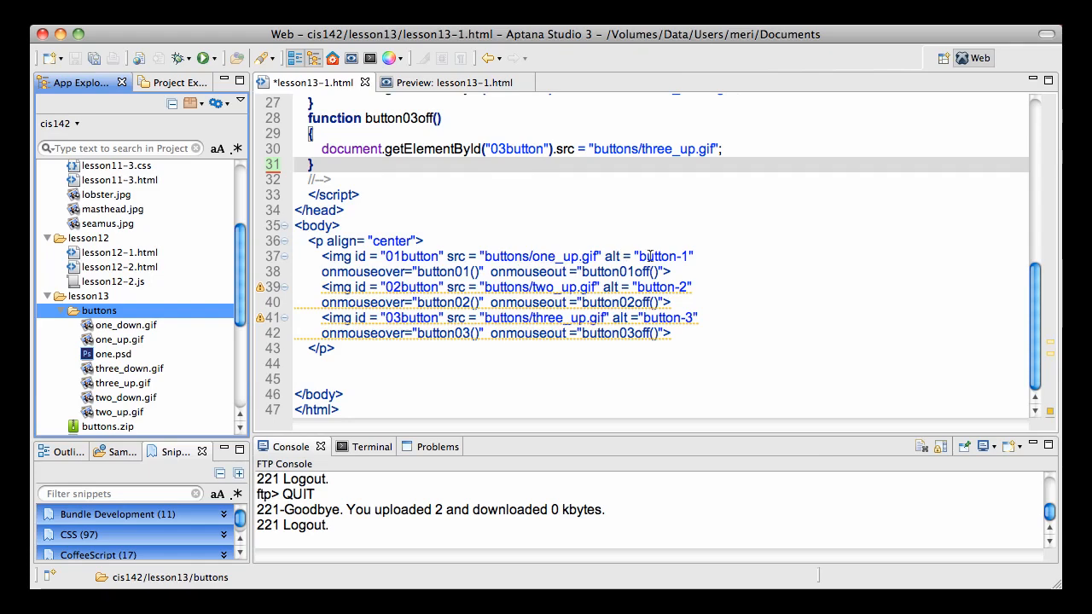
mouse_move(435, 271)
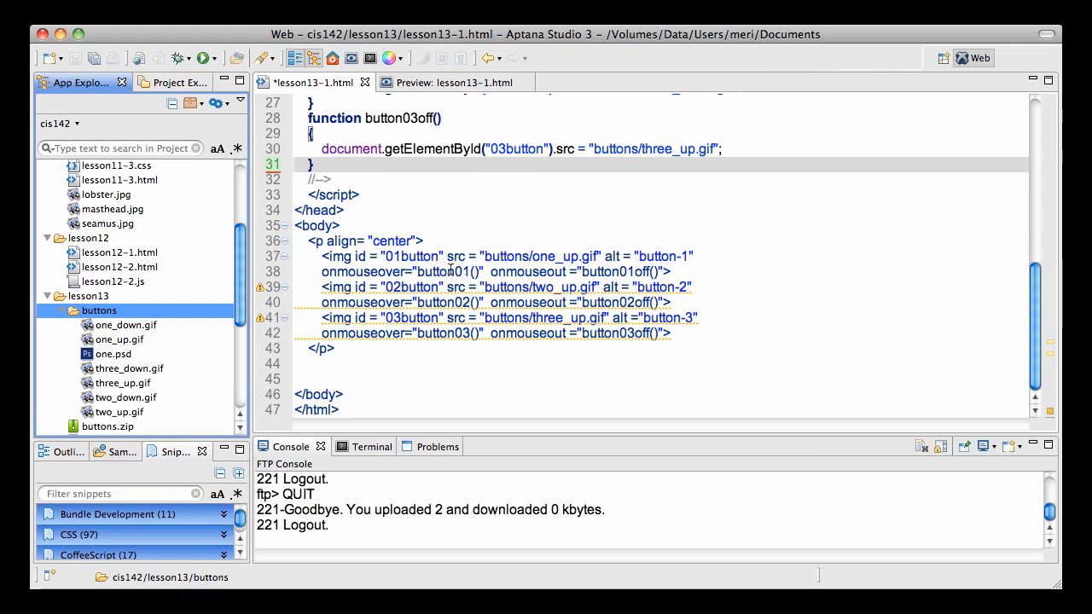
mouse_move(493, 280)
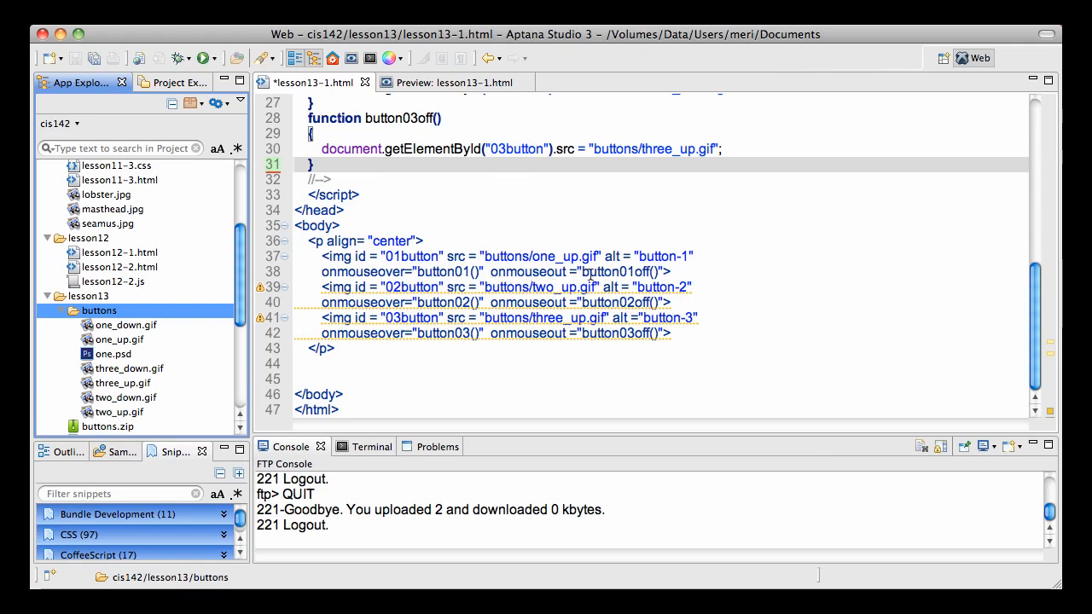
scroll(up, 3)
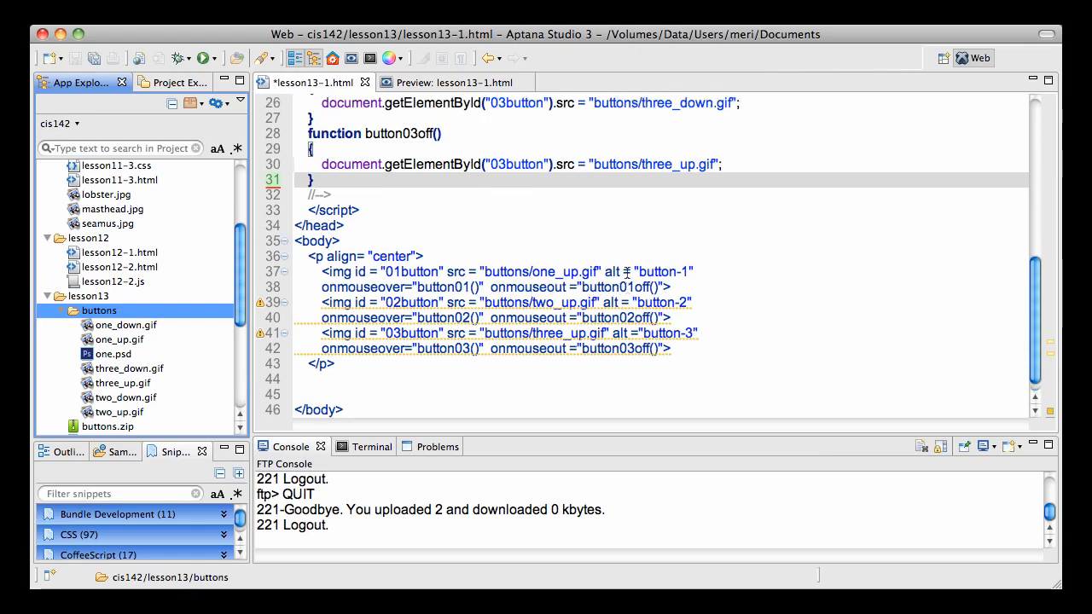
scroll(up, 3)
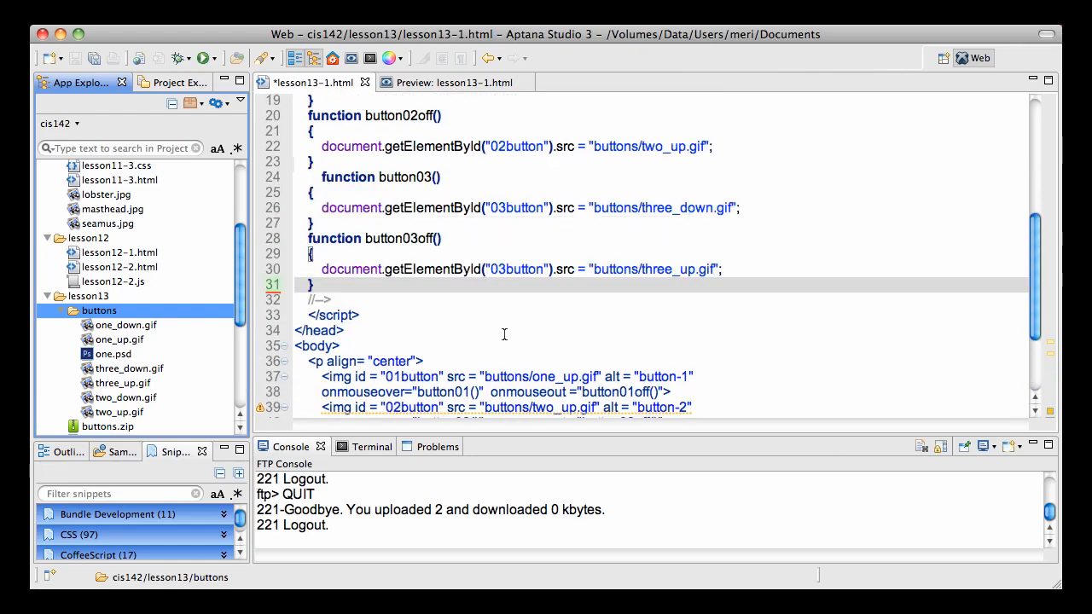
scroll(up, 3)
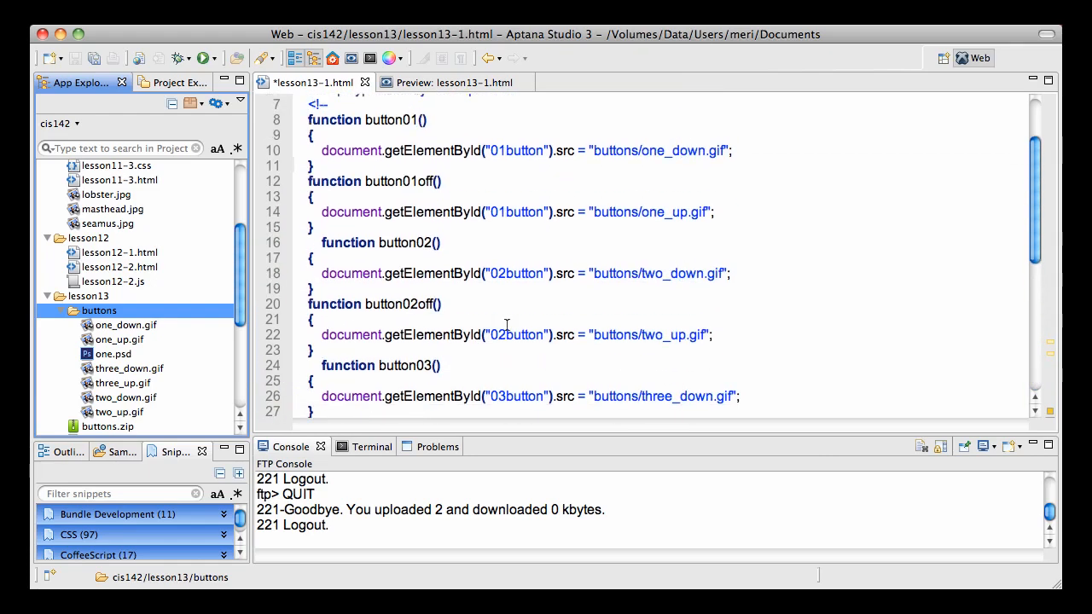
scroll(up, 3)
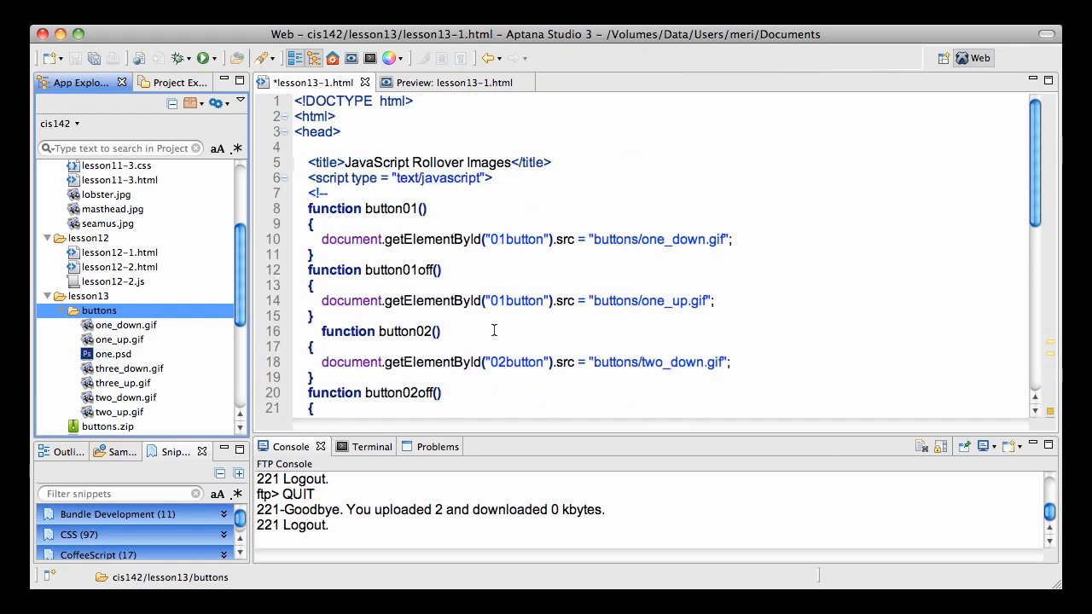
Insert blank lines after button01off and button02off, then review all three on/off function pairs
click(409, 315)
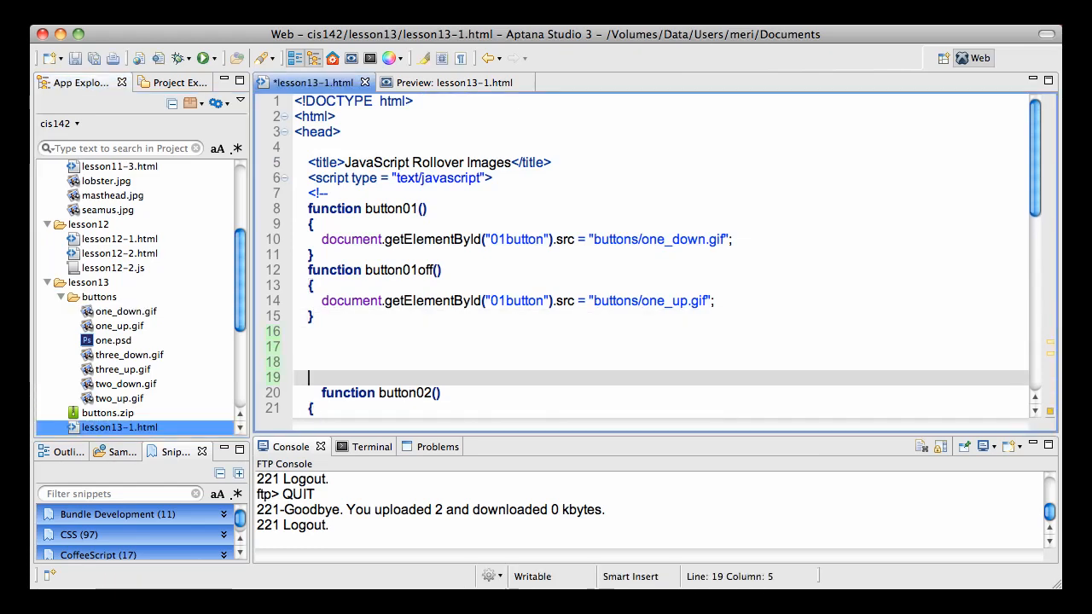
scroll(down, 3)
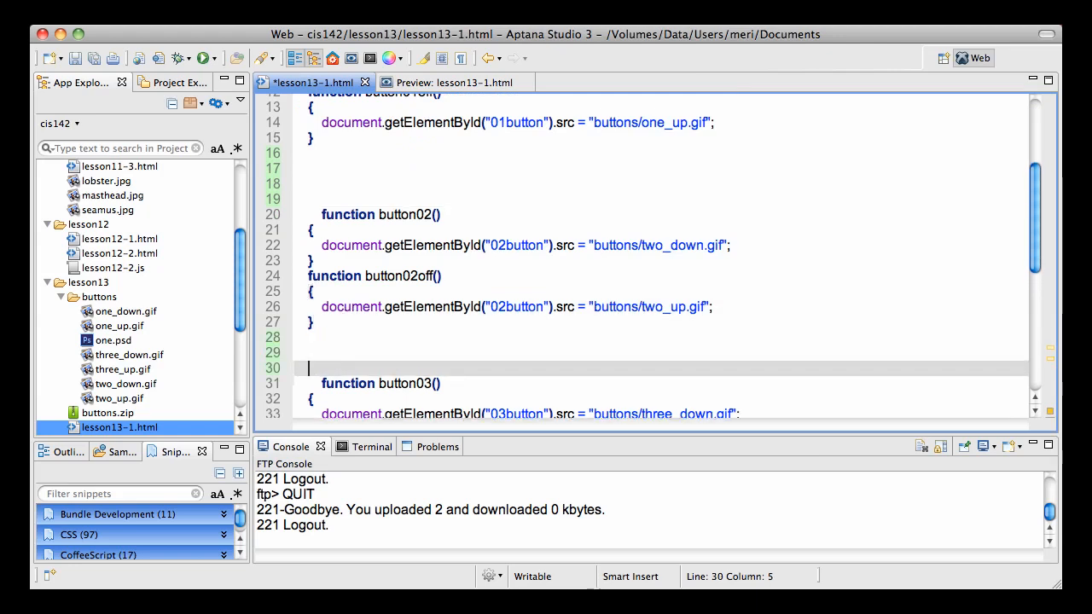
mouse_move(434, 254)
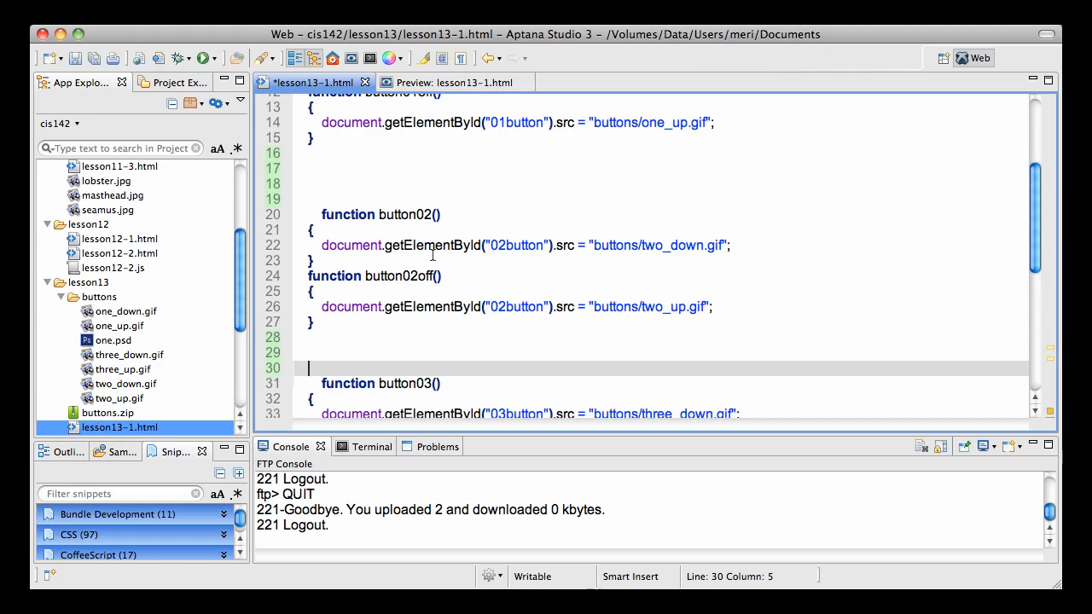
scroll(up, 3)
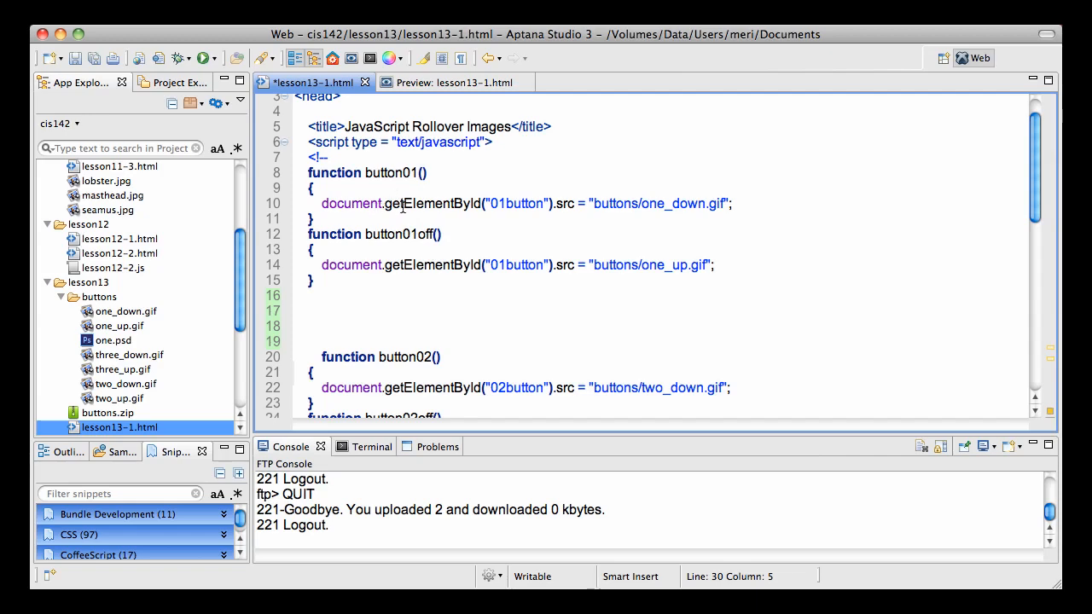
mouse_move(510, 204)
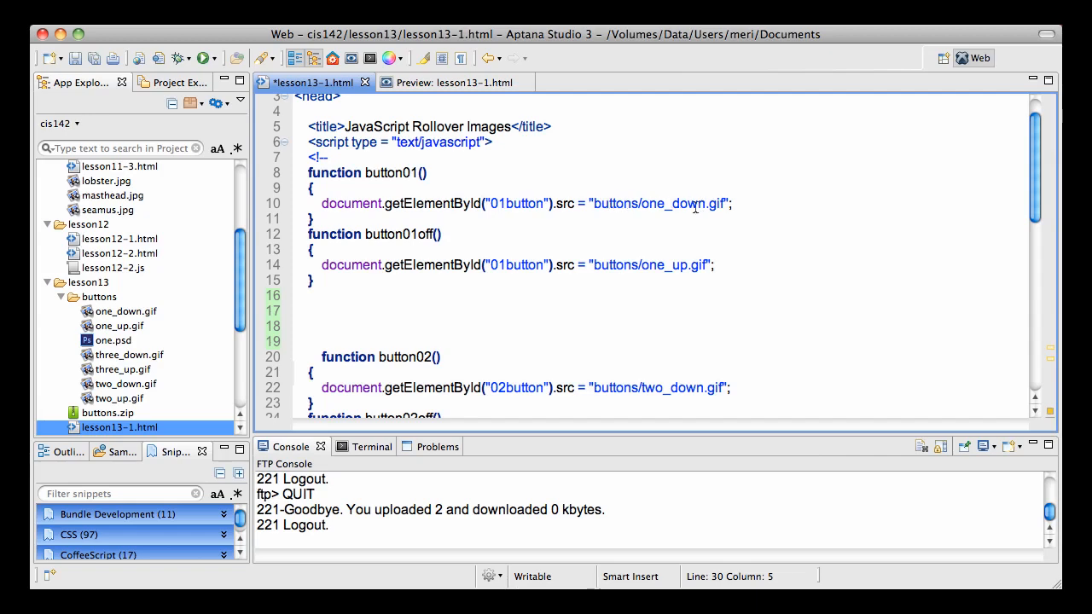
mouse_move(401, 239)
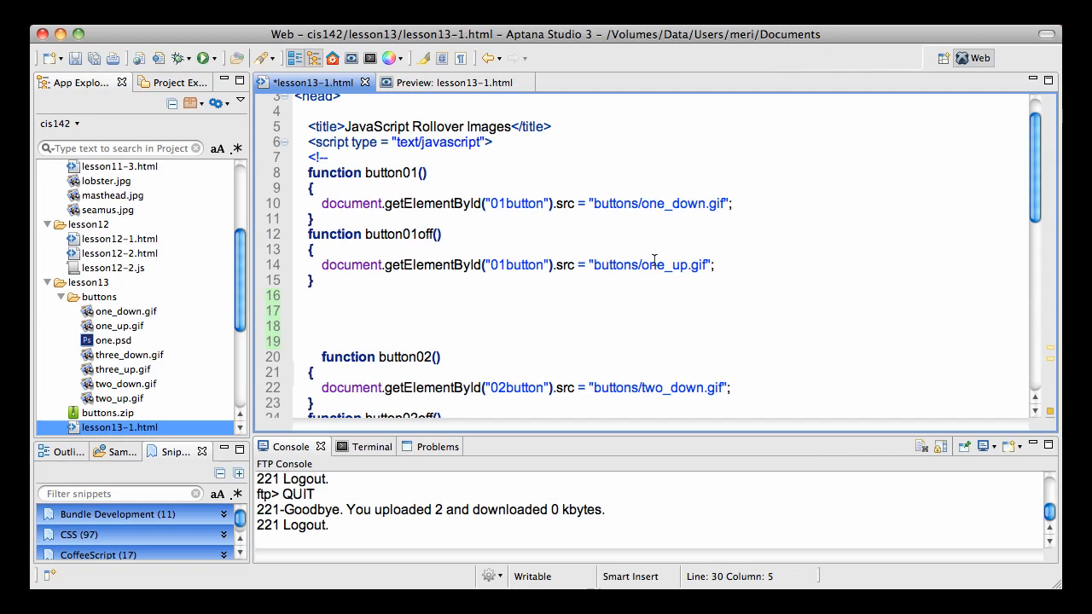
mouse_move(628, 271)
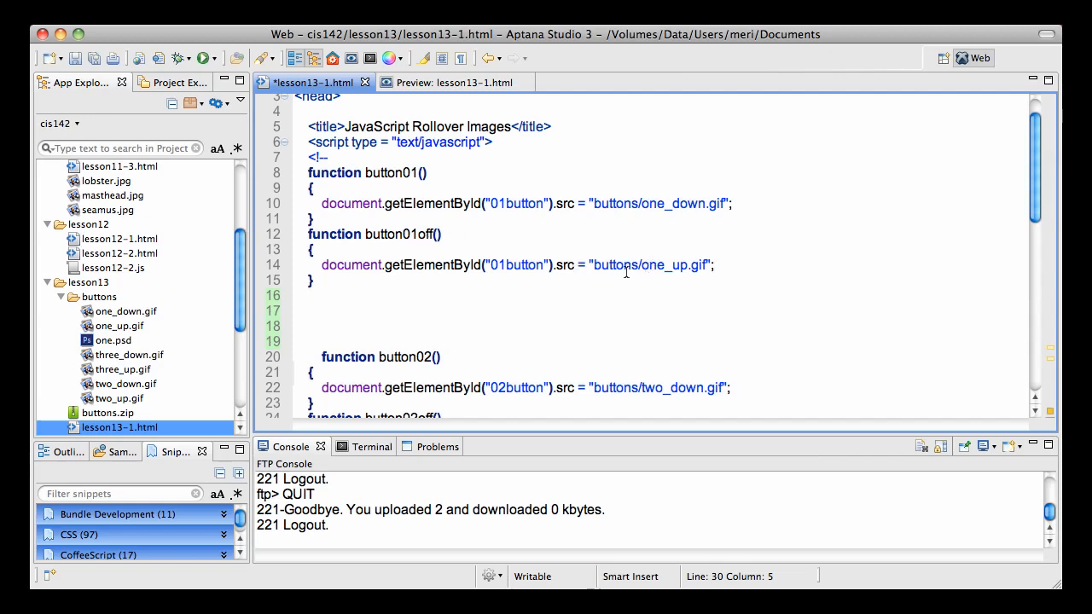
scroll(down, 3)
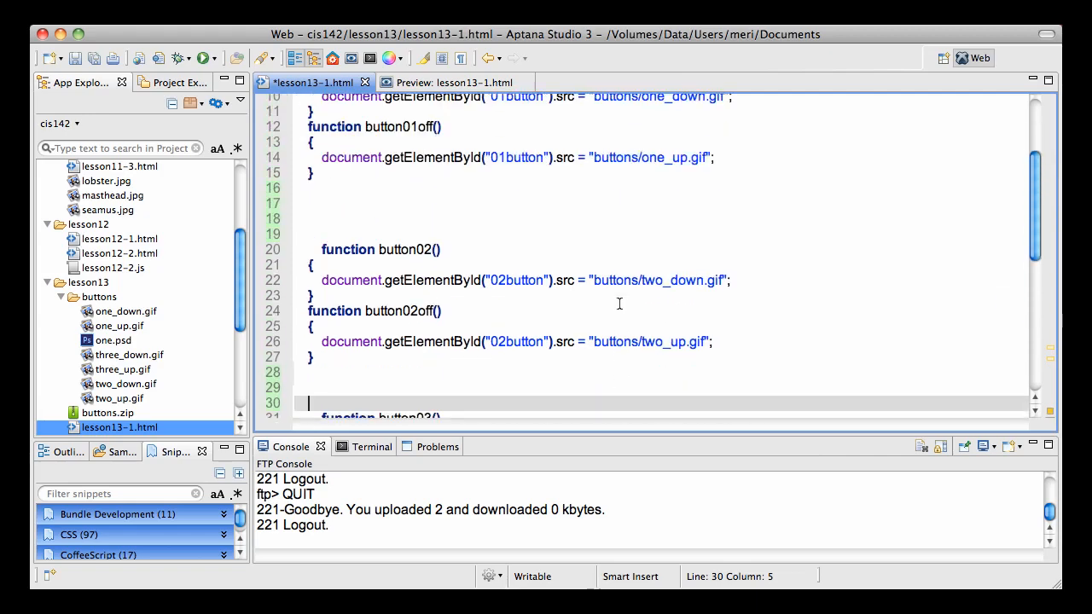
scroll(down, 3)
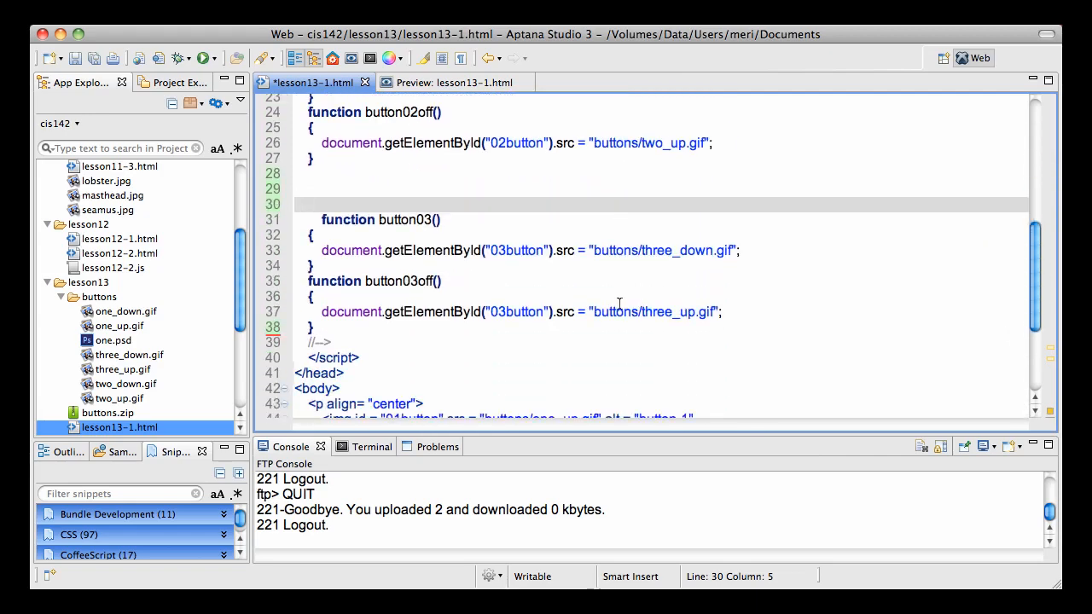
scroll(up, 3)
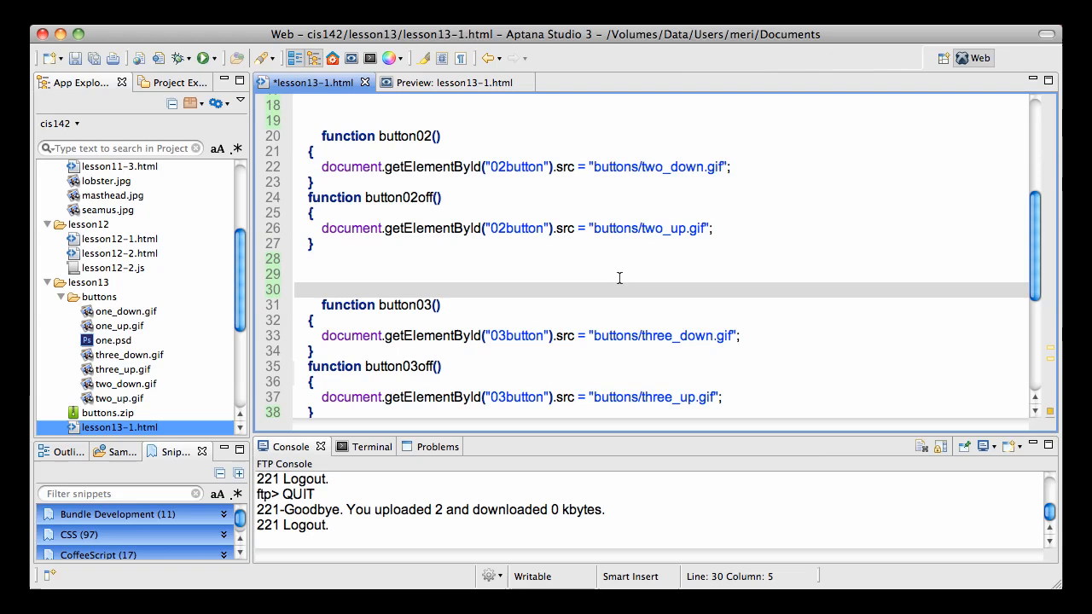
scroll(down, 3)
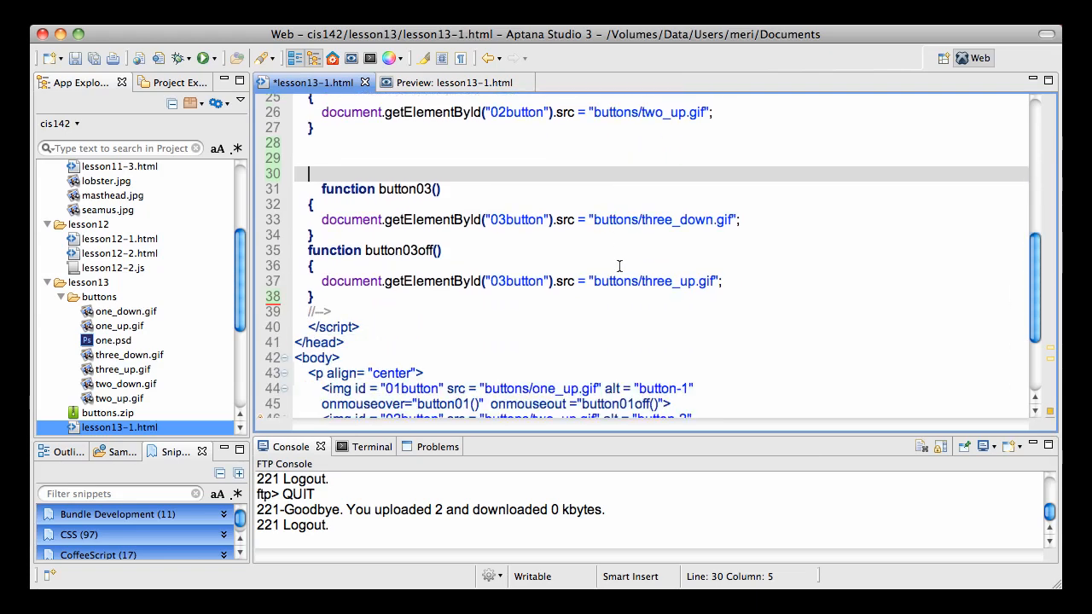
scroll(up, 3)
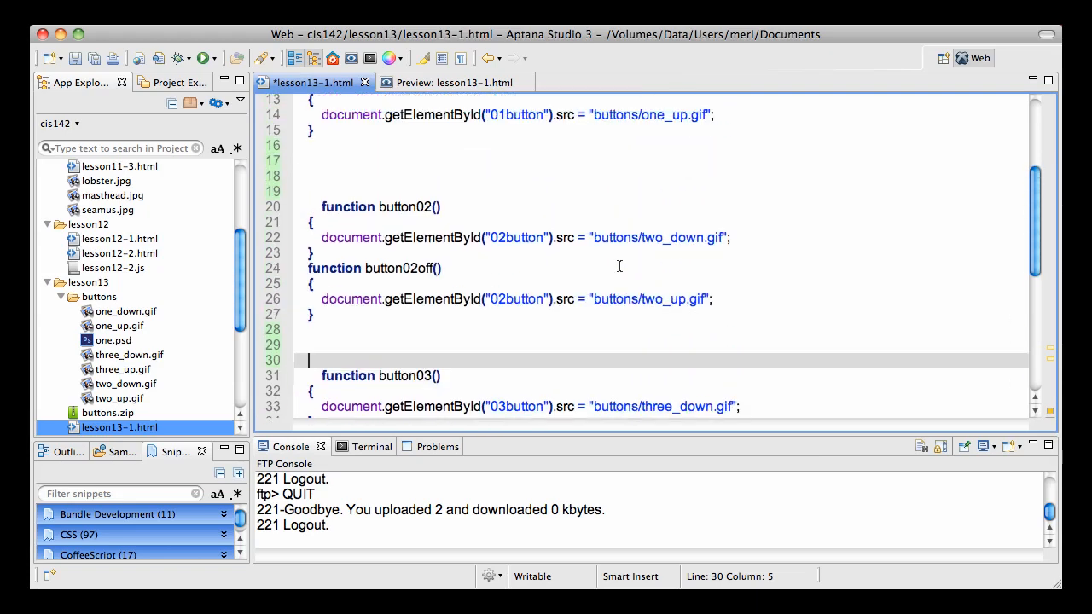
scroll(up, 3)
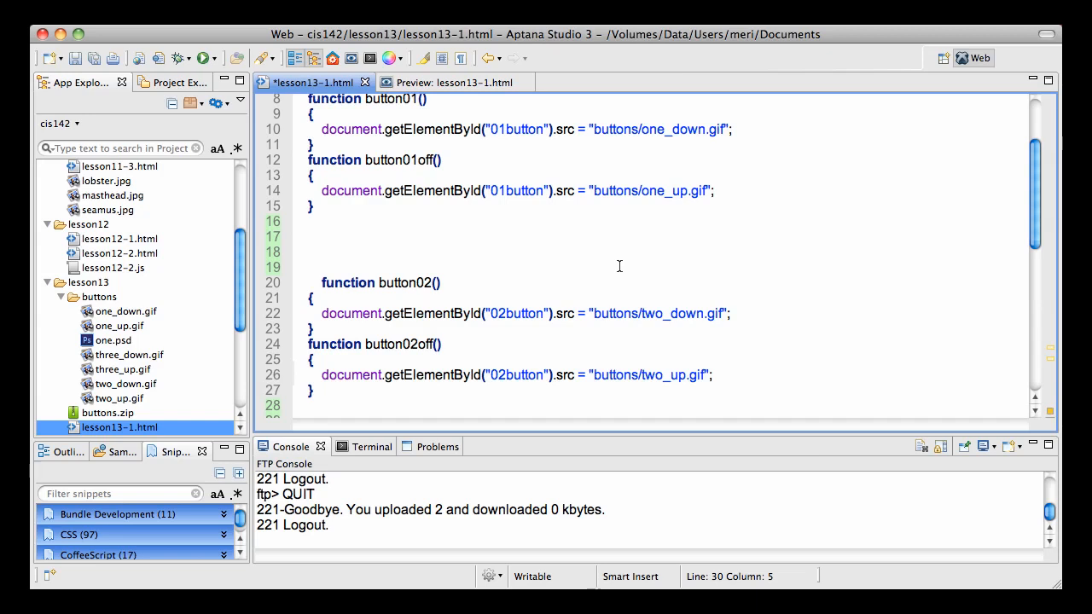